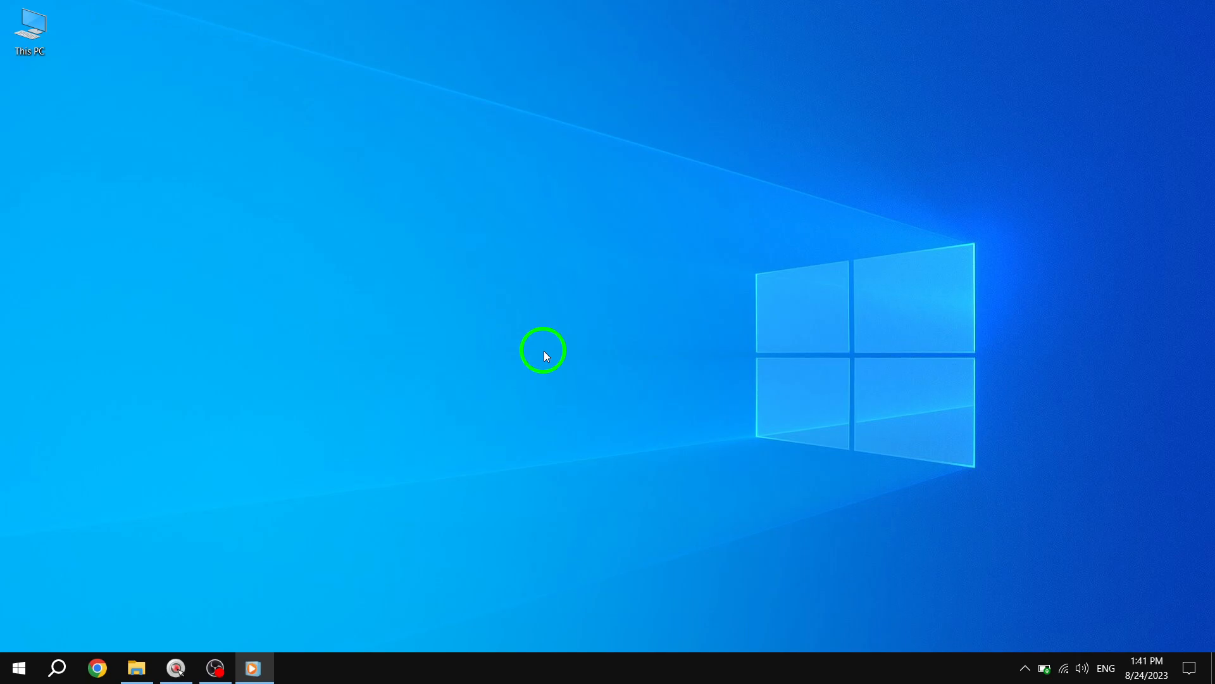
mouse_move(472, 382)
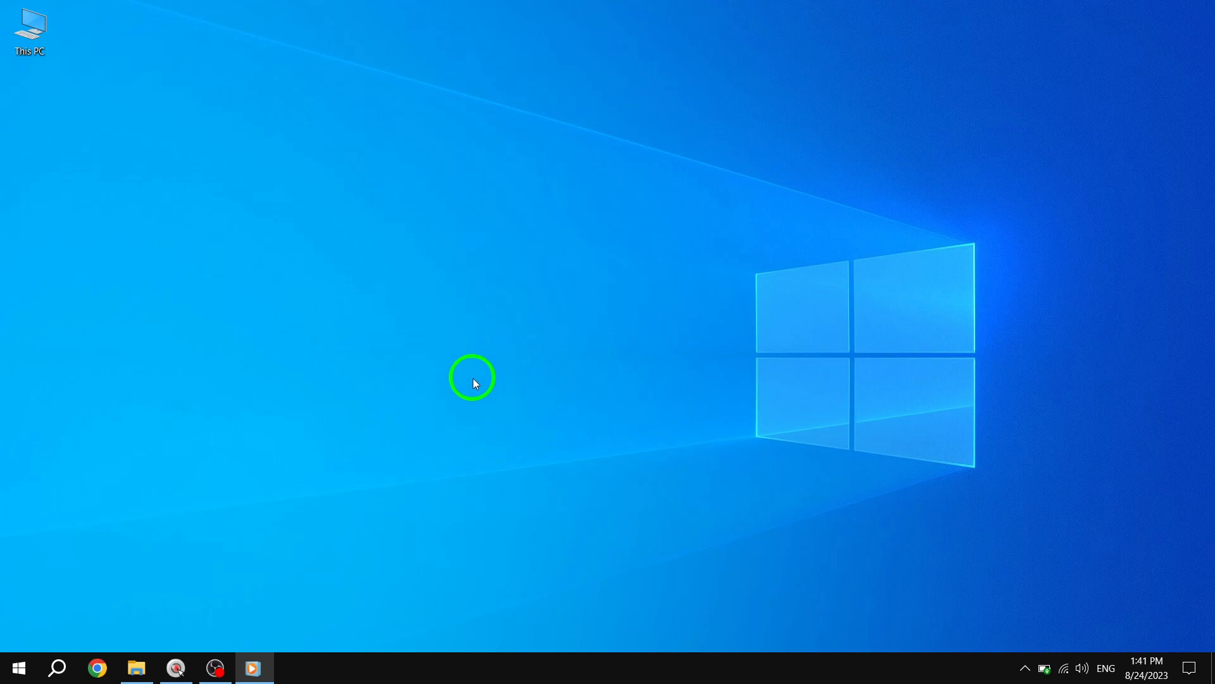
mouse_move(17, 667)
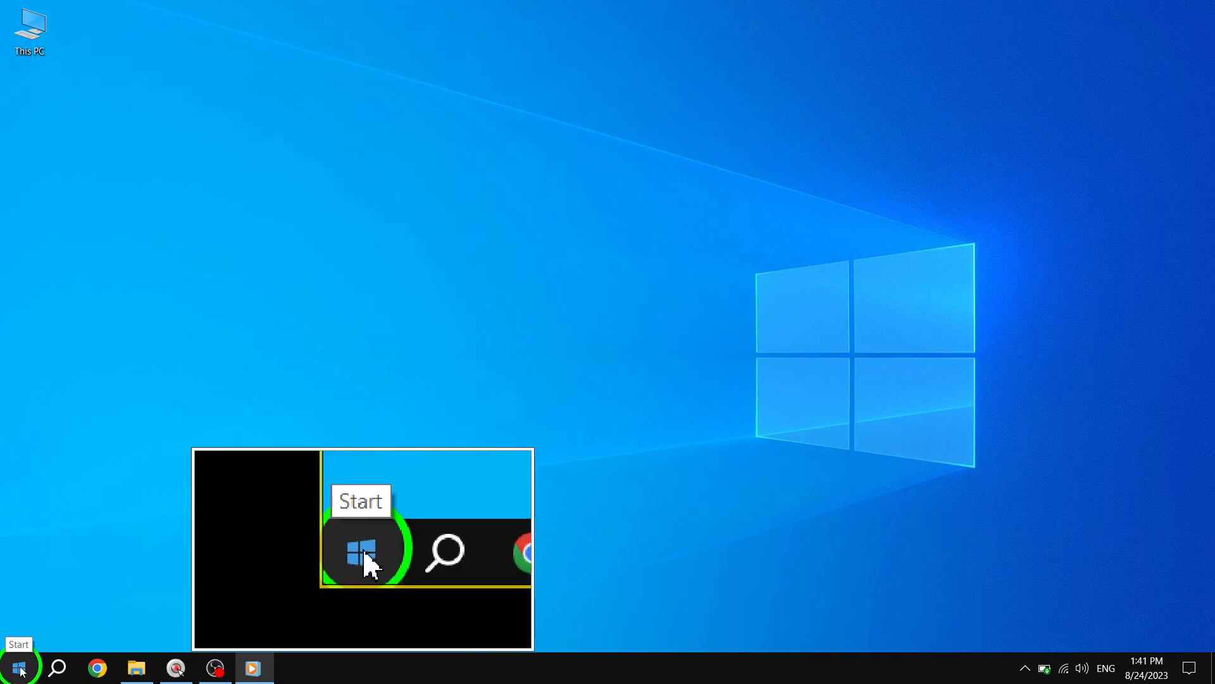
- Go to Settings > Personalization > Themes and scroll down to Related Settings
click(18, 668)
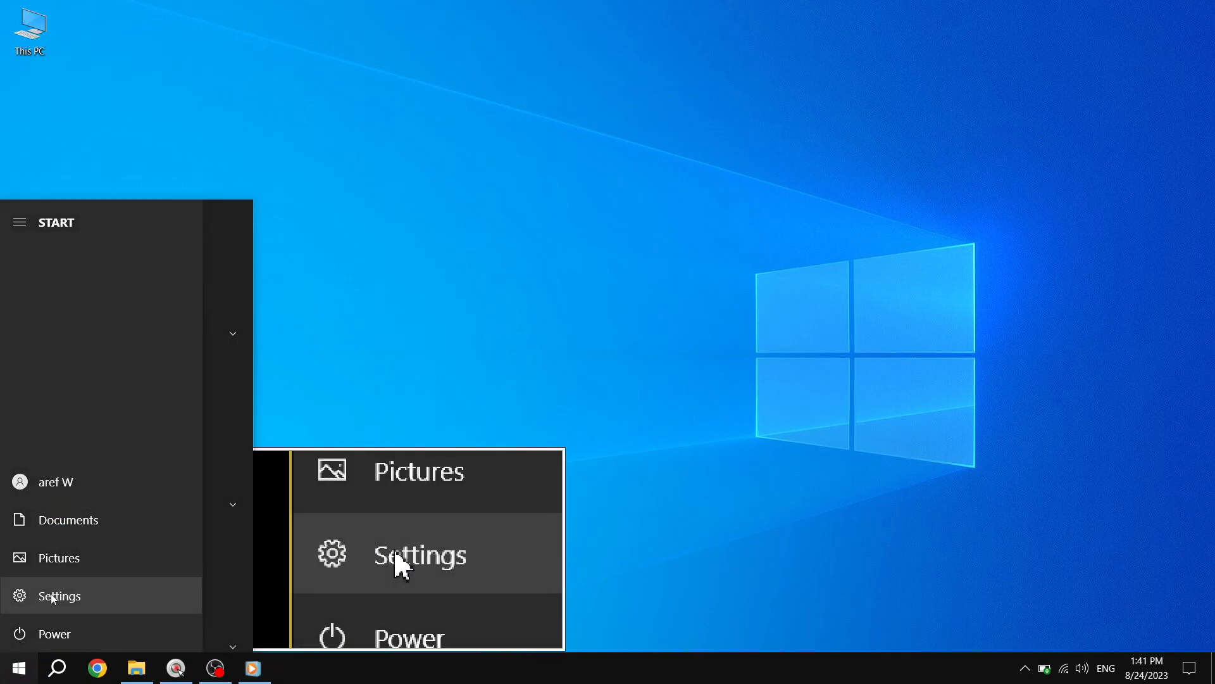
click(419, 555)
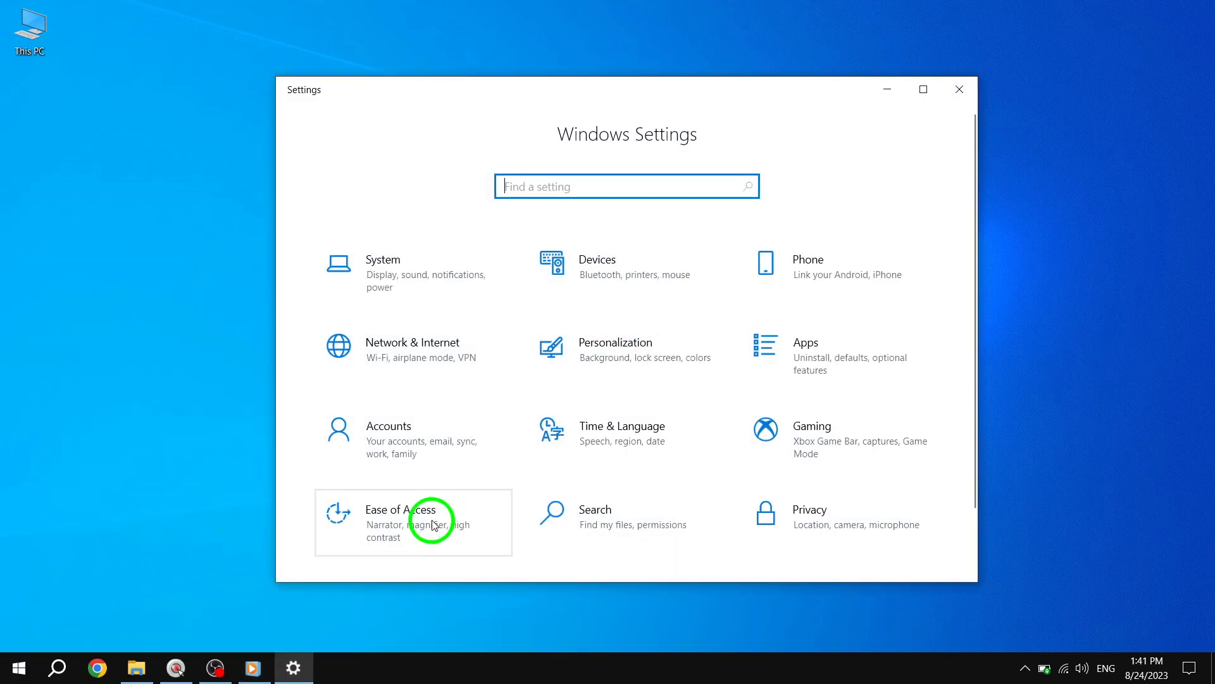
mouse_move(612, 355)
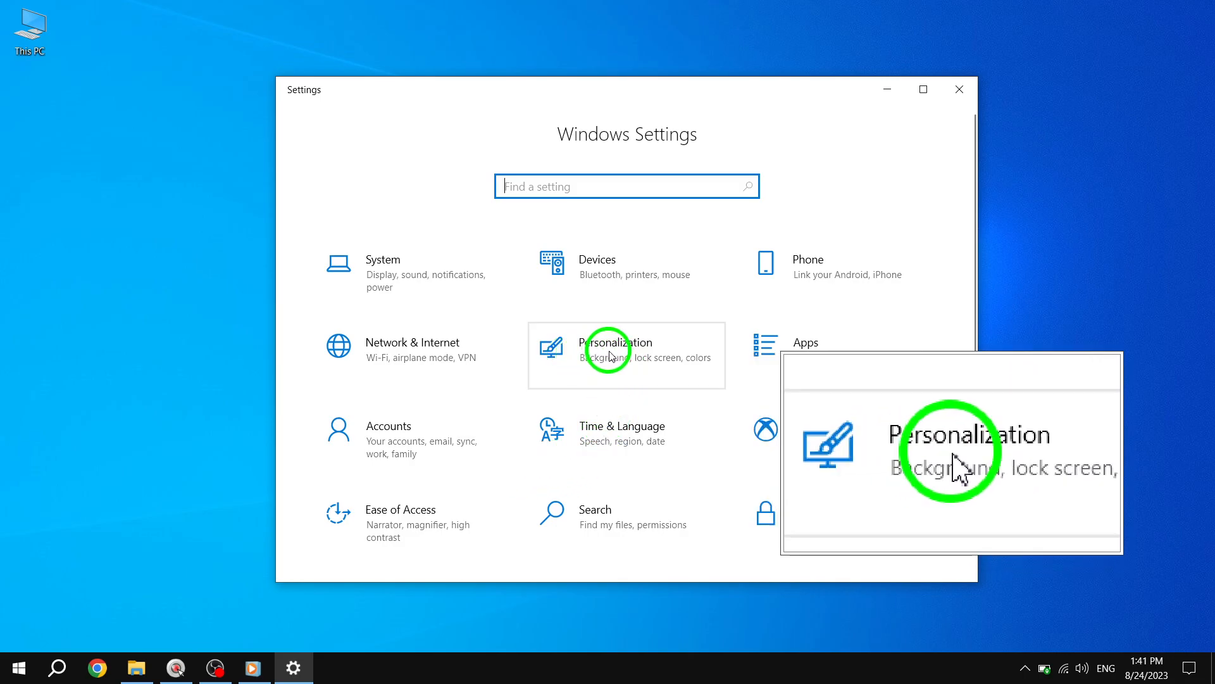
click(615, 349)
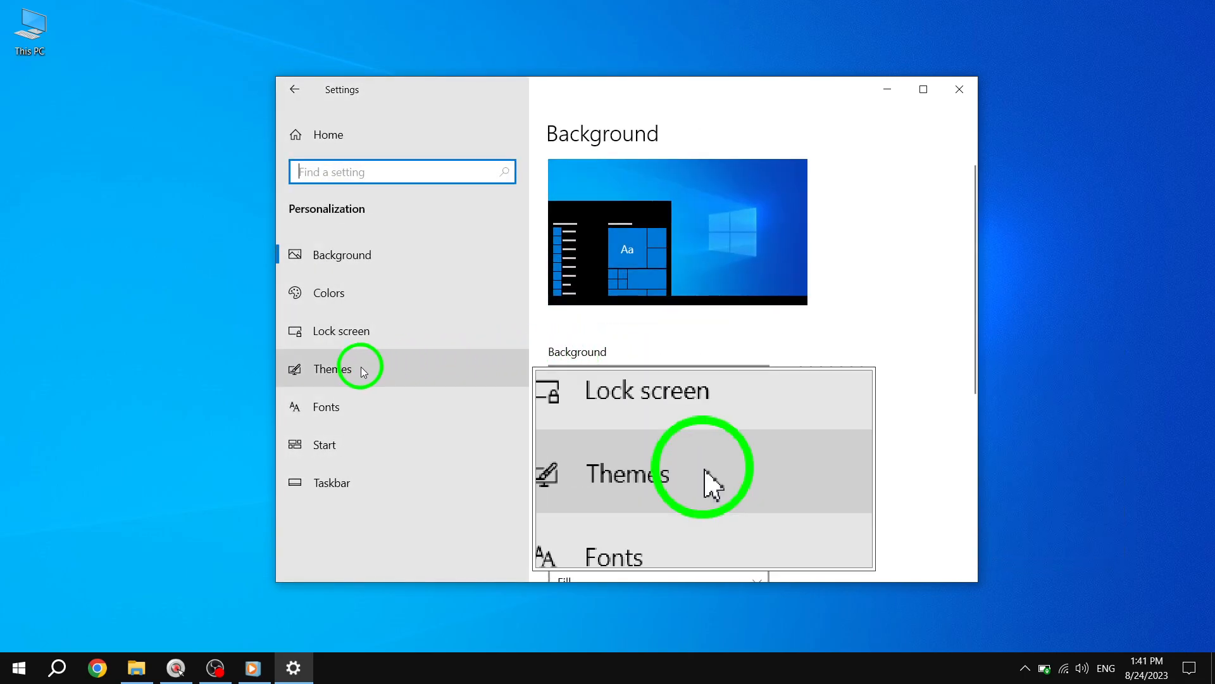
click(330, 368)
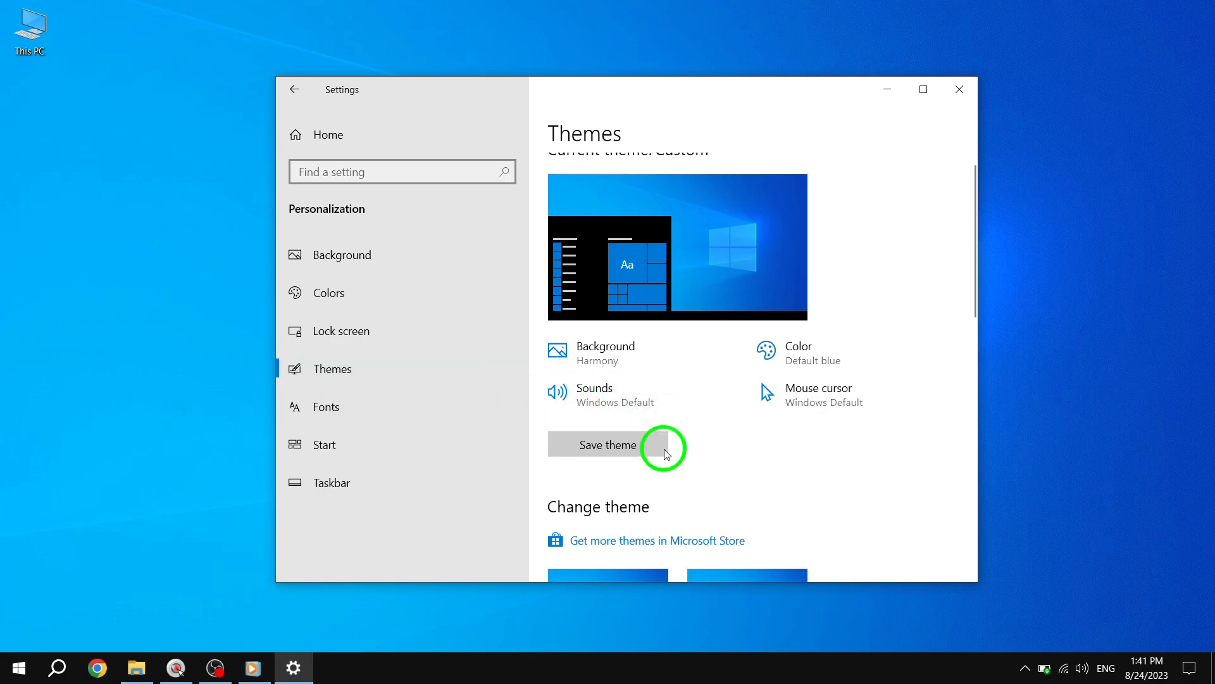
scroll(down, 3)
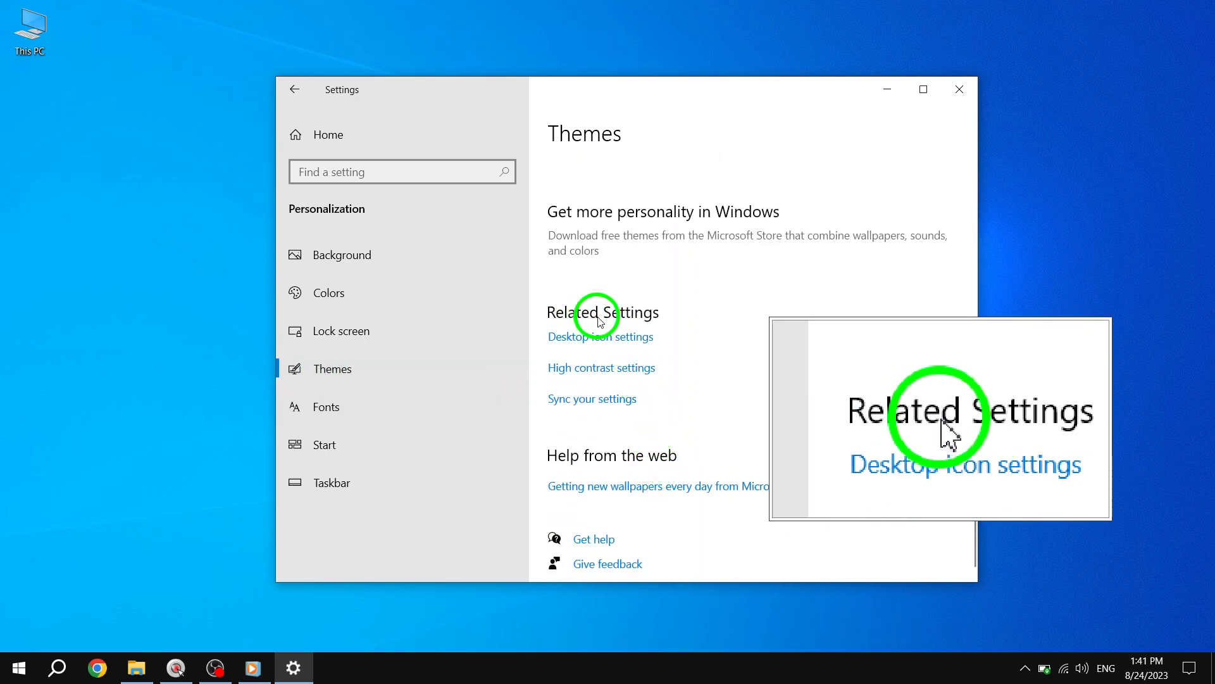
- Tick Recycle Bin in Desktop Icon Settings and confirm with OK
click(600, 336)
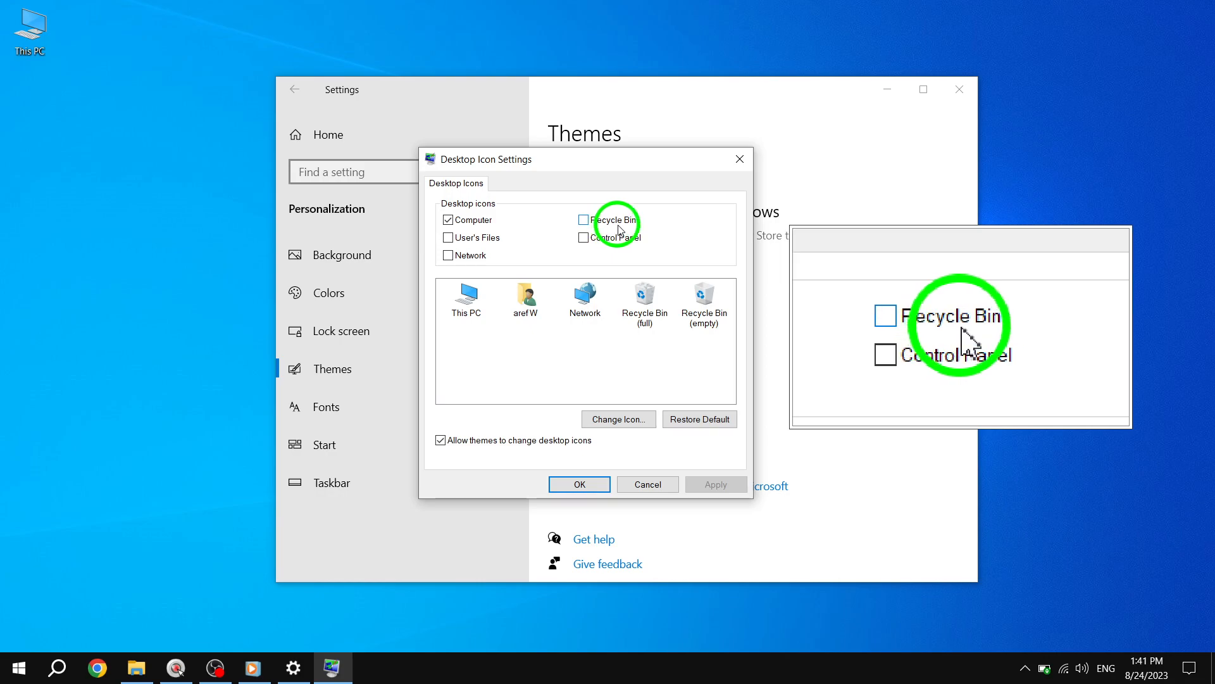
click(583, 219)
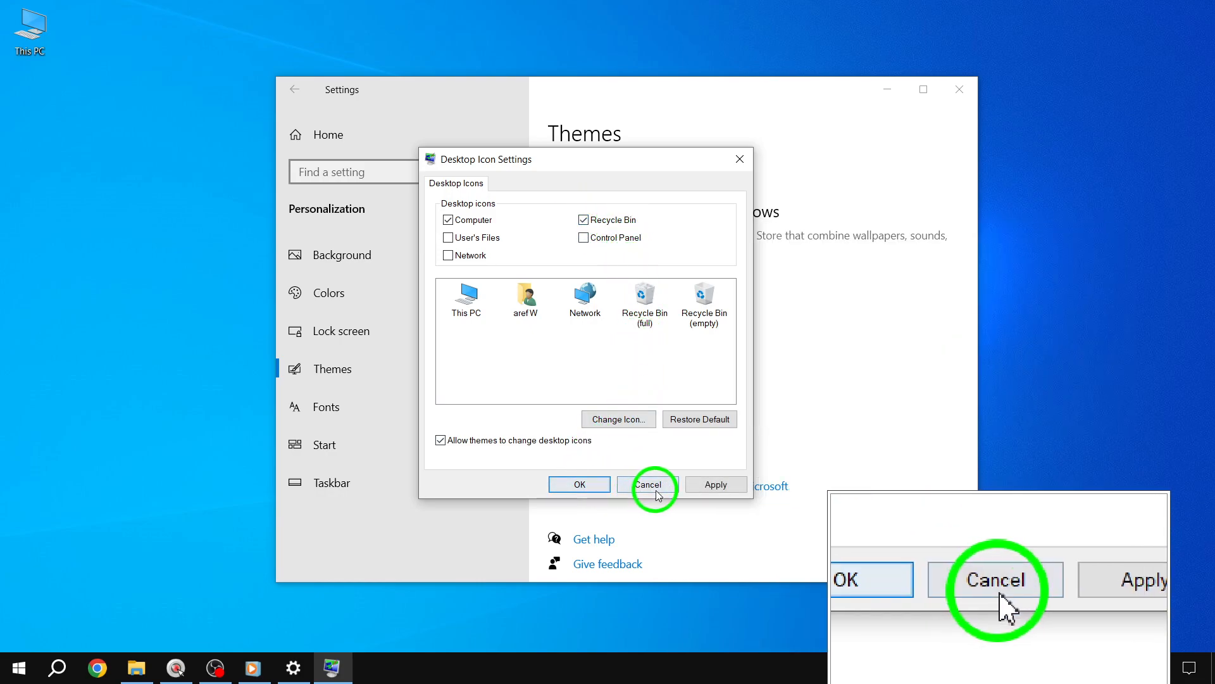
click(649, 483)
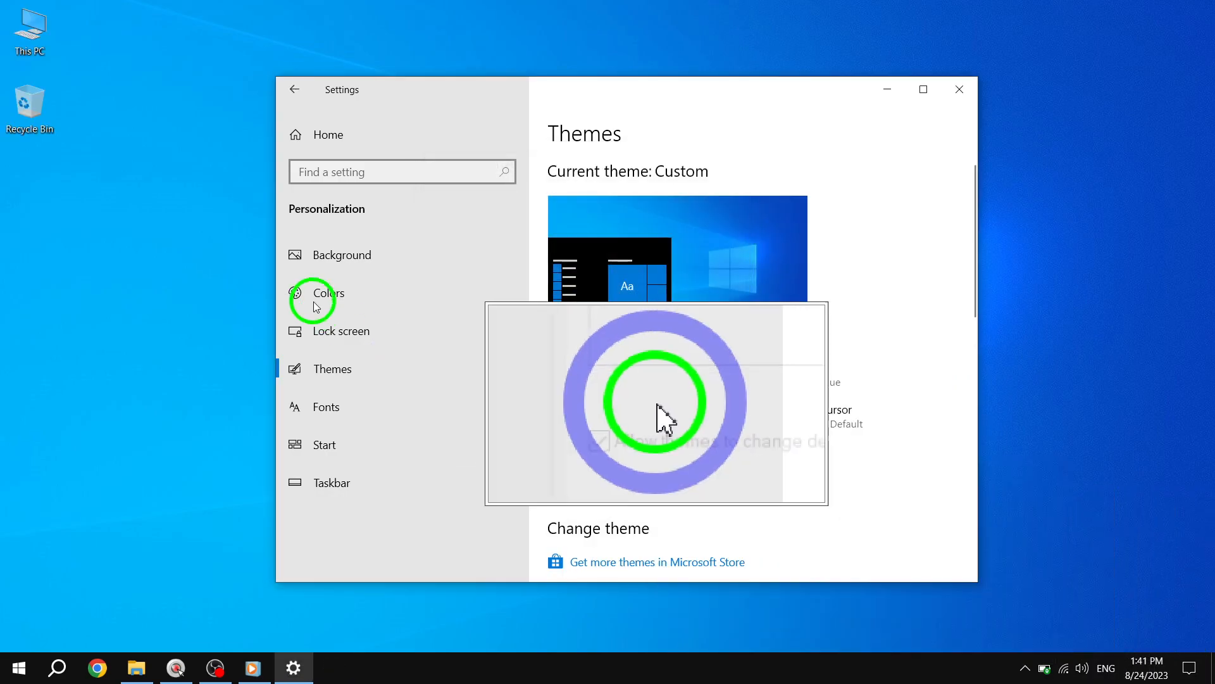